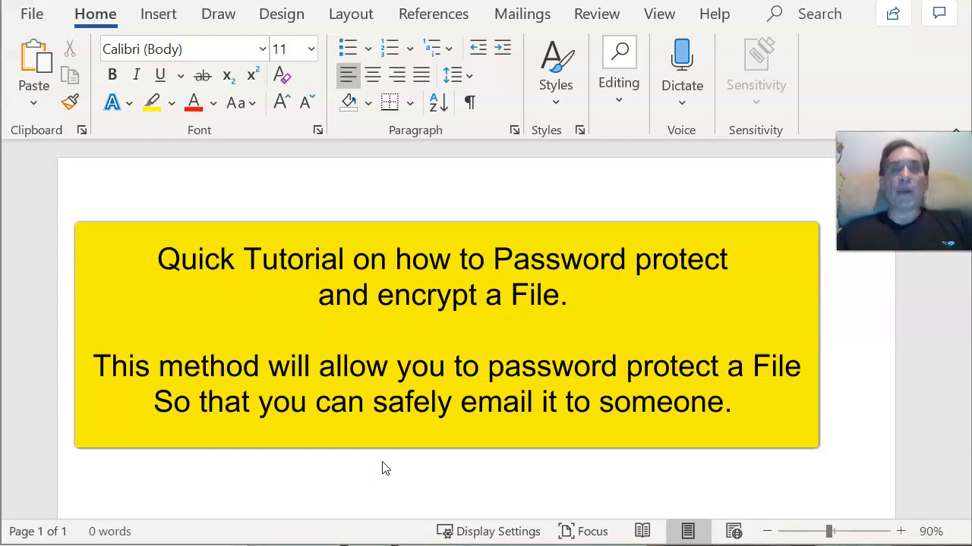
mouse_move(381, 477)
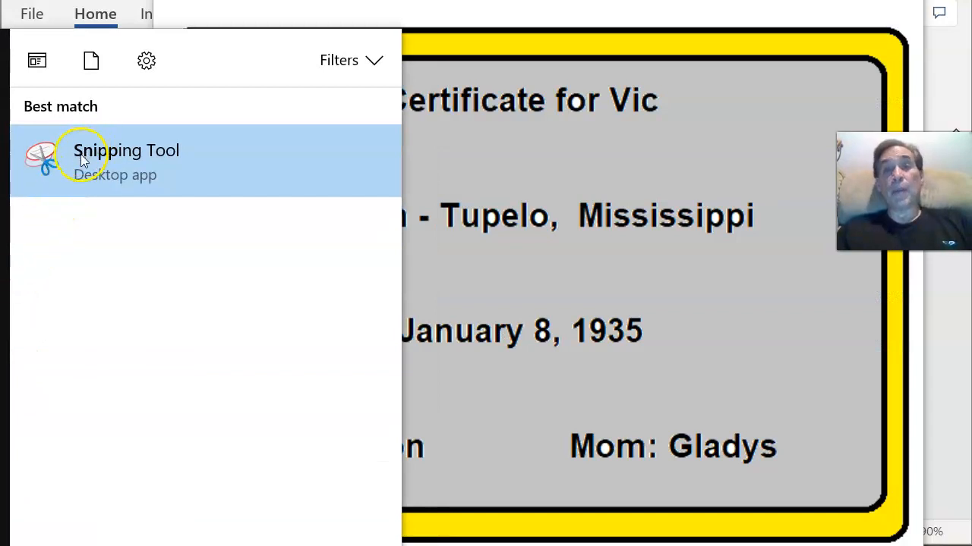
Launch Snipping Tool and capture a new snip around Vic's birth certificate image, ready to copy
left_click(126, 151)
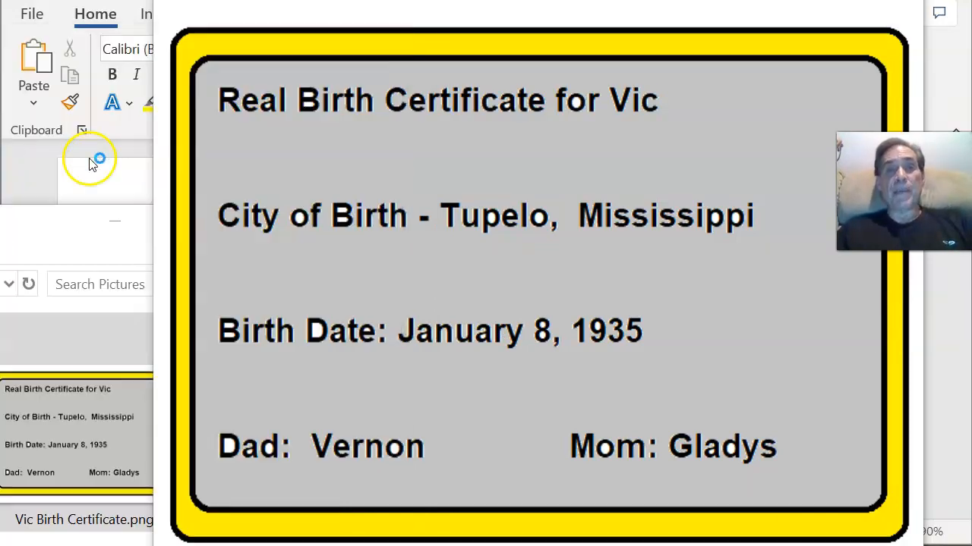
left_click(90, 160)
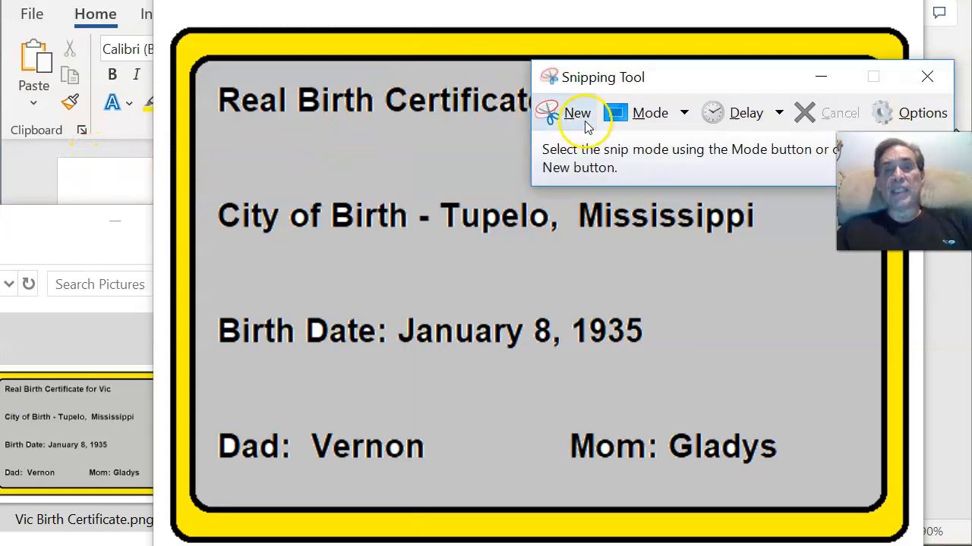
mouse_move(580, 122)
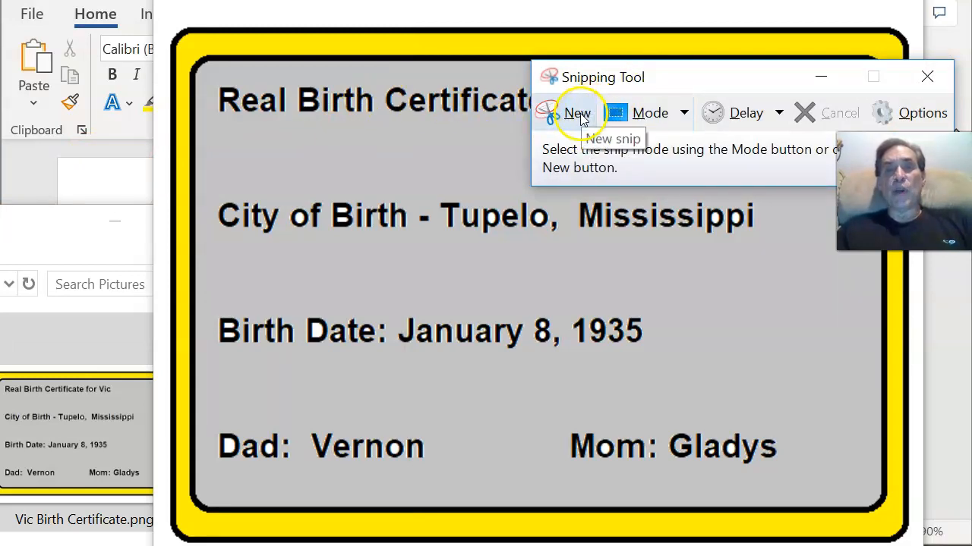
left_click(574, 113)
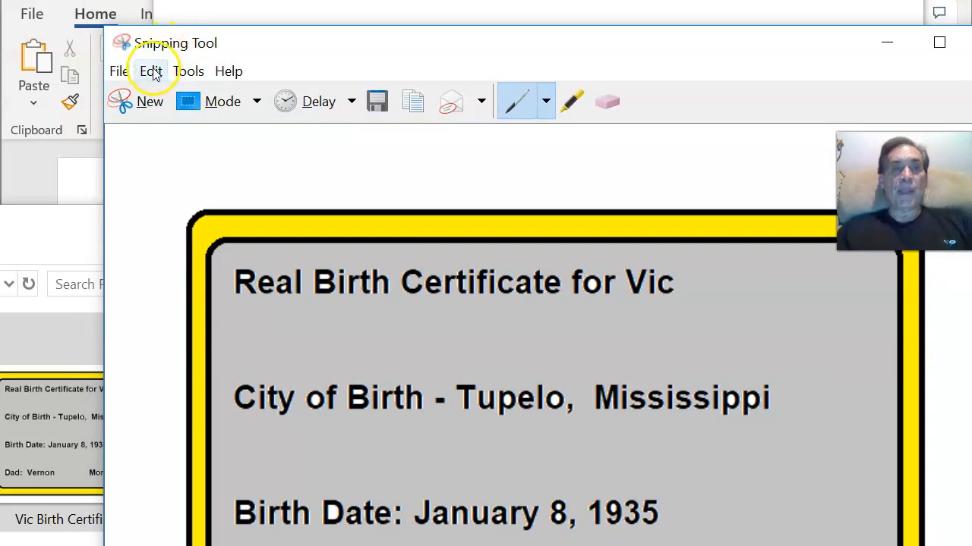
left_click(150, 72)
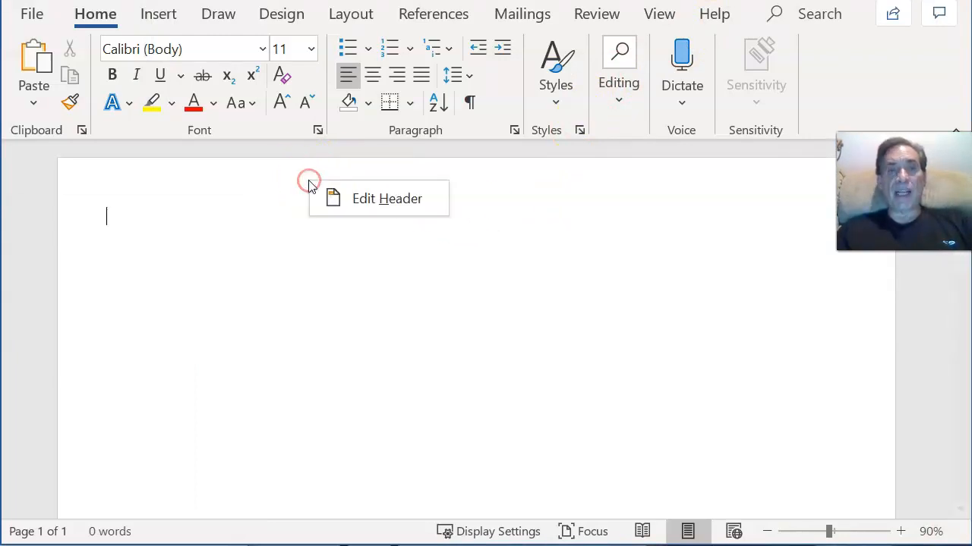
Paste the captured certificate snip into the blank Word document as a picture
right_click(107, 216)
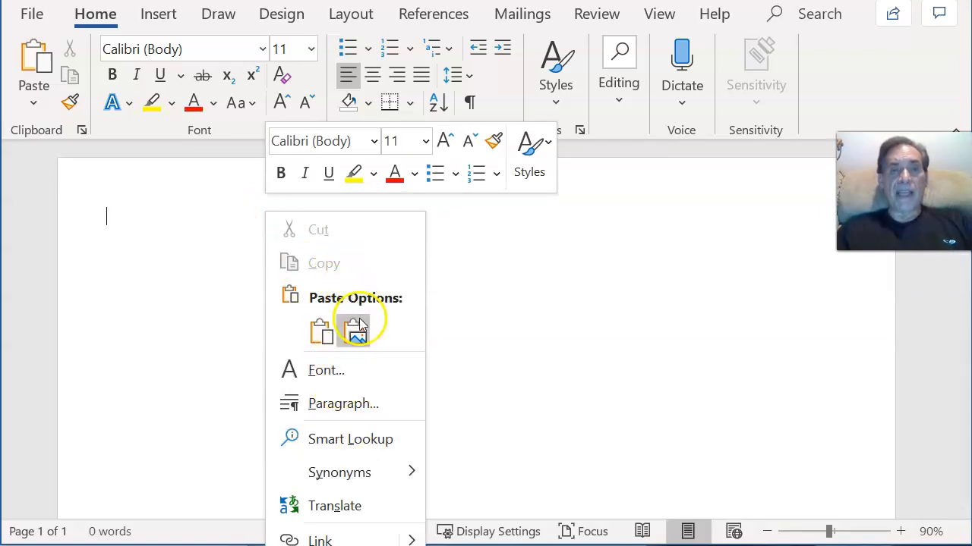
left_click(357, 331)
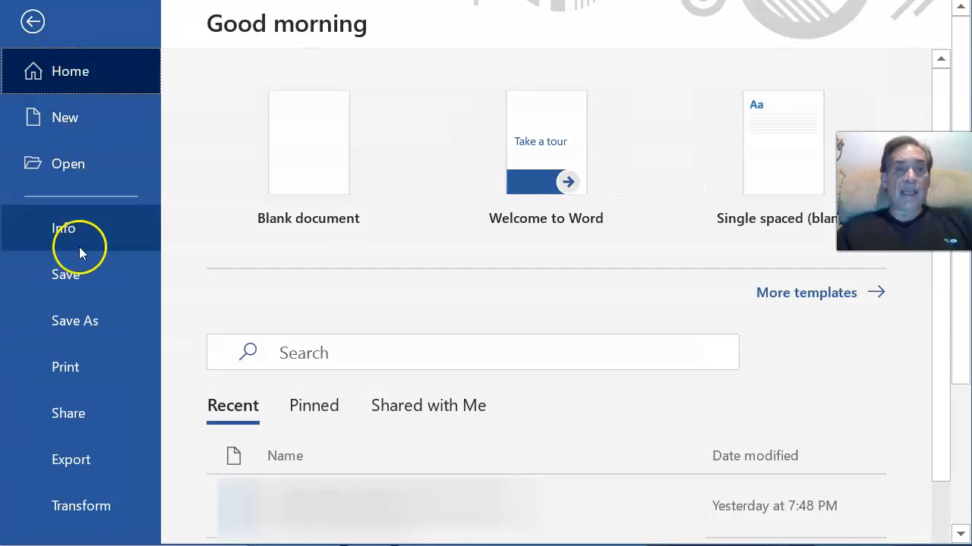
Start Save As and choose PDF (*.pdf) as the file type, naming it Doc5.pdf
left_click(75, 320)
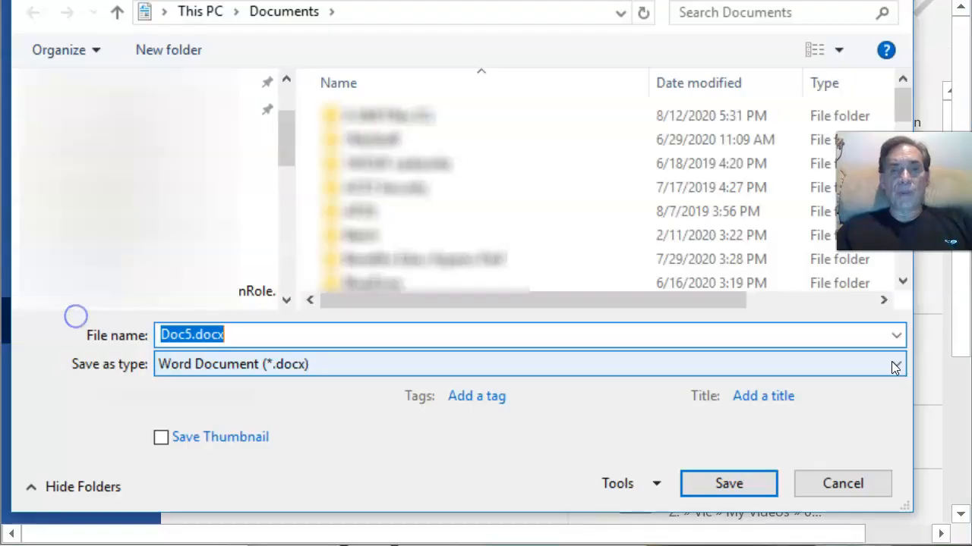
left_click(893, 366)
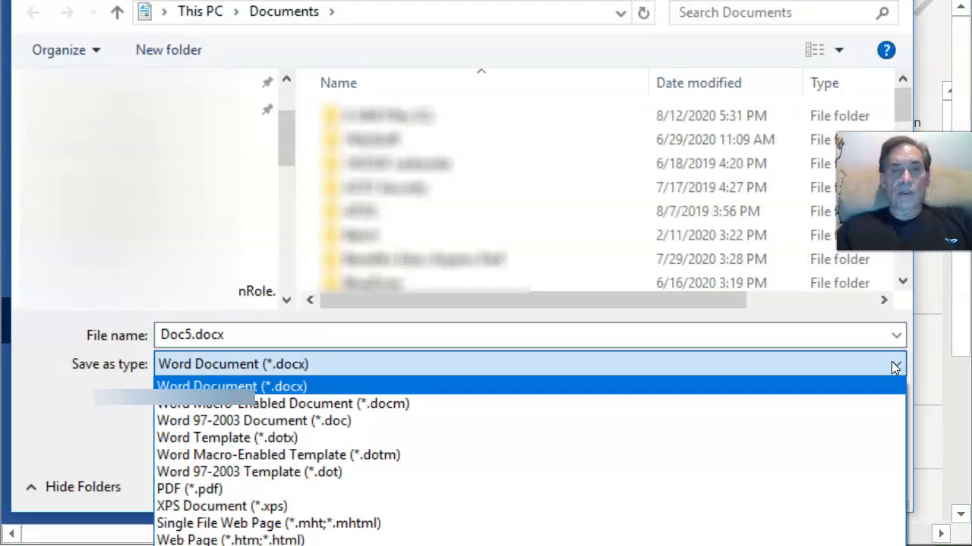
mouse_move(206, 489)
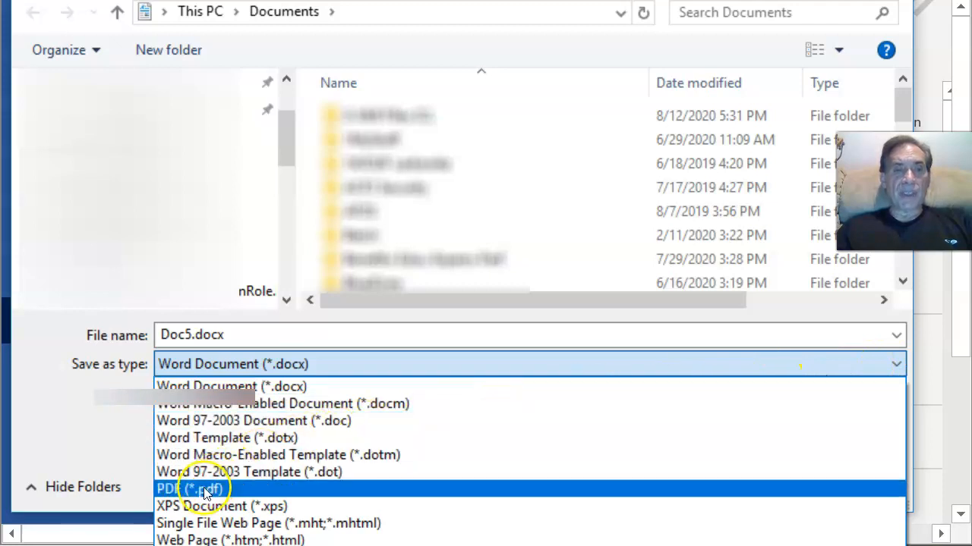
left_click(190, 489)
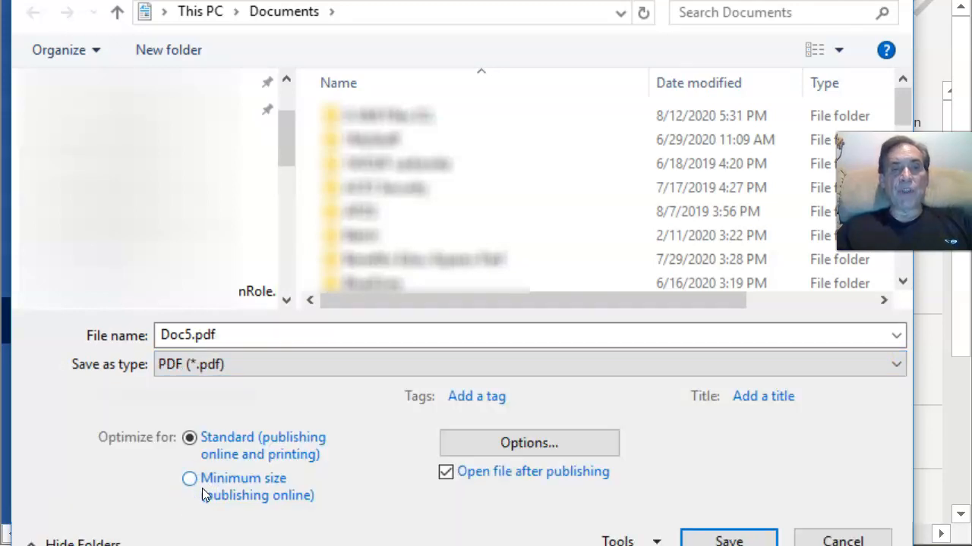
mouse_move(349, 404)
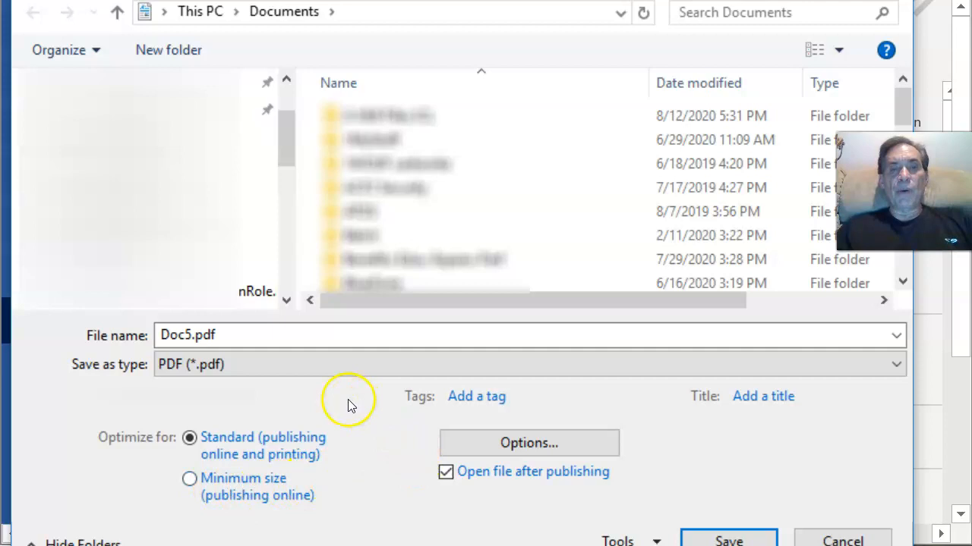
mouse_move(449, 514)
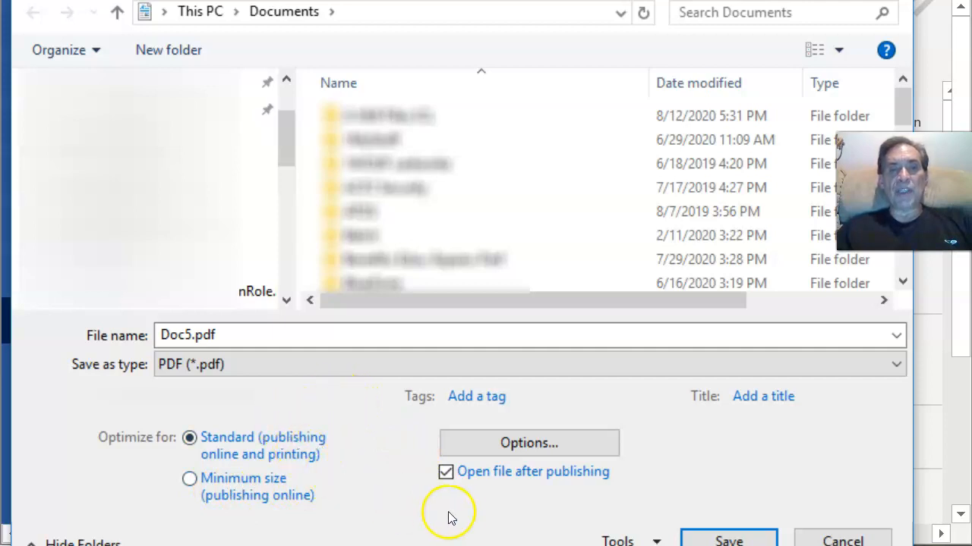
mouse_move(628, 507)
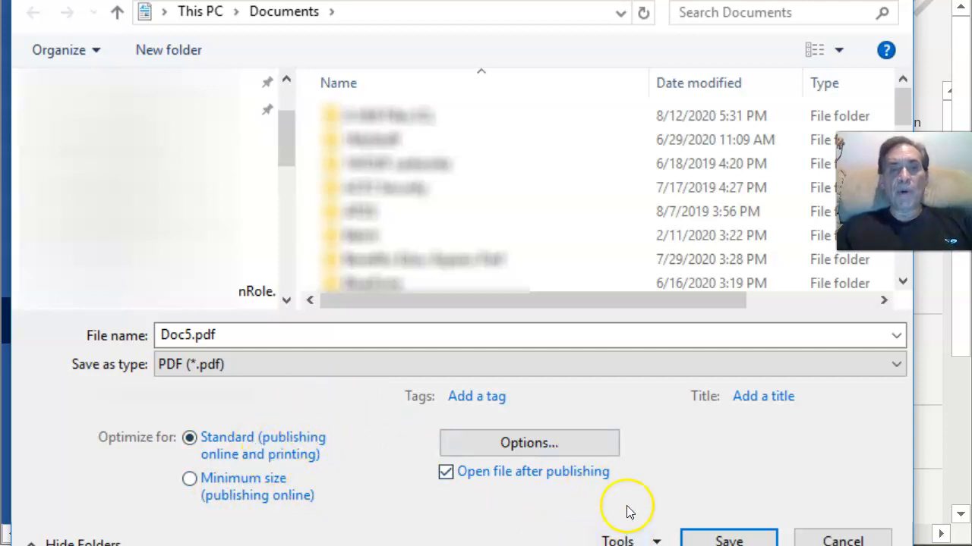
mouse_move(538, 446)
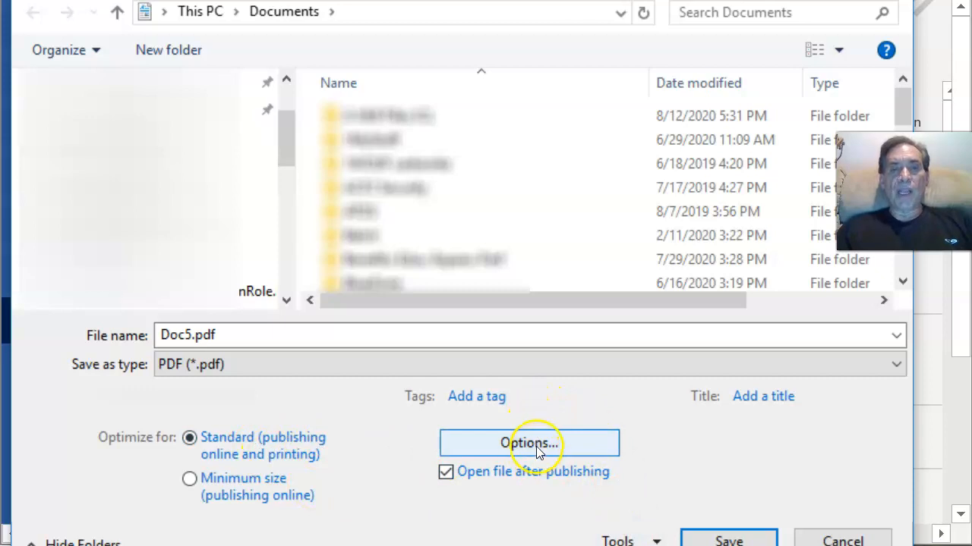
In PDF export Options, enable 'Encrypt the document with a password' and enter and confirm the password
left_click(528, 443)
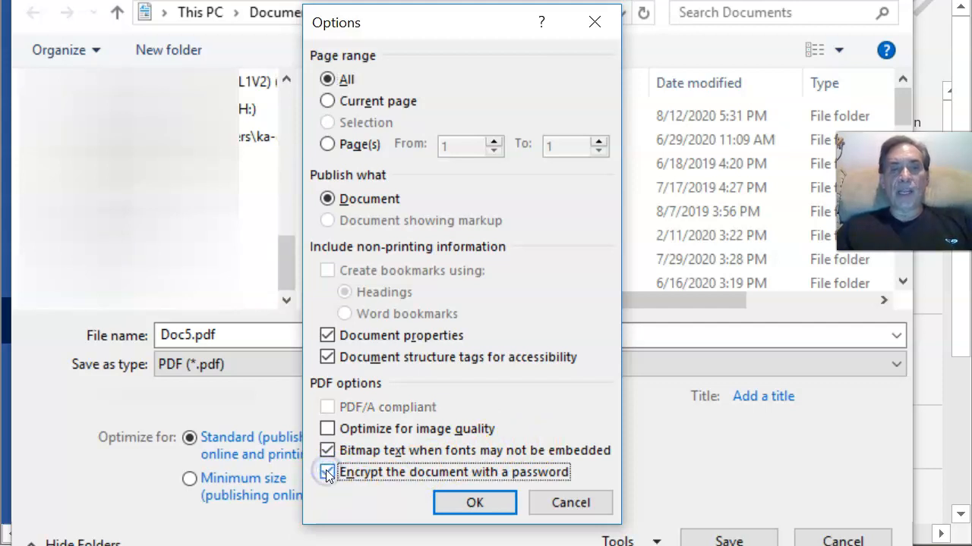
left_click(474, 502)
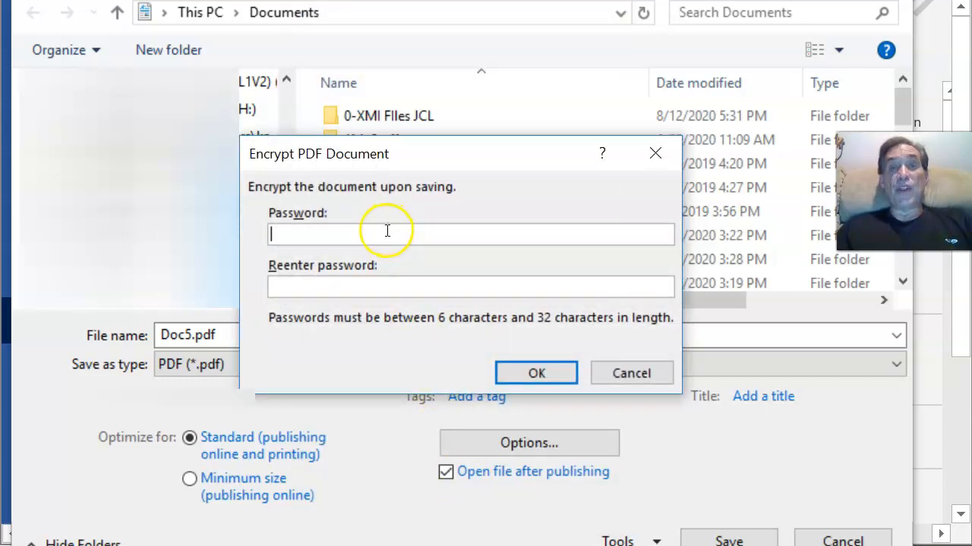
left_click(385, 234)
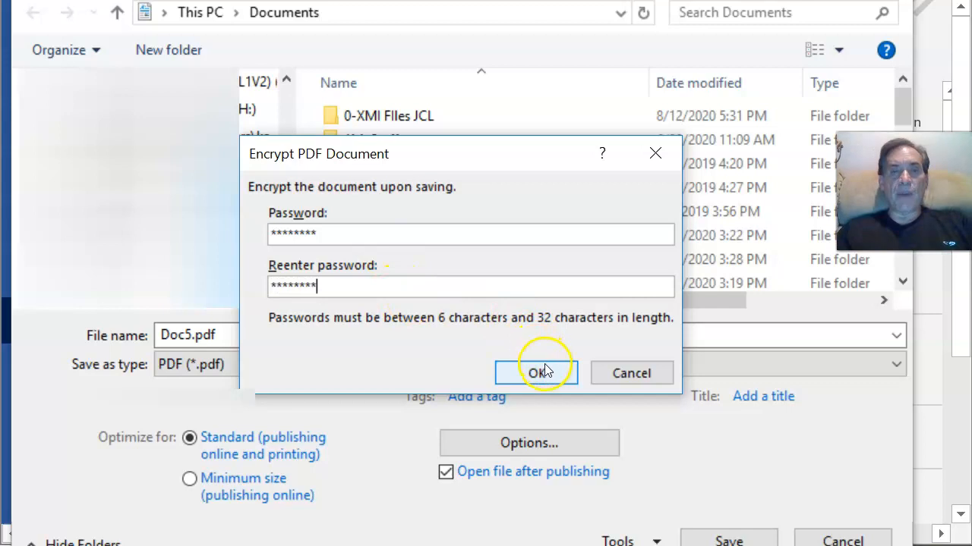
left_click(534, 374)
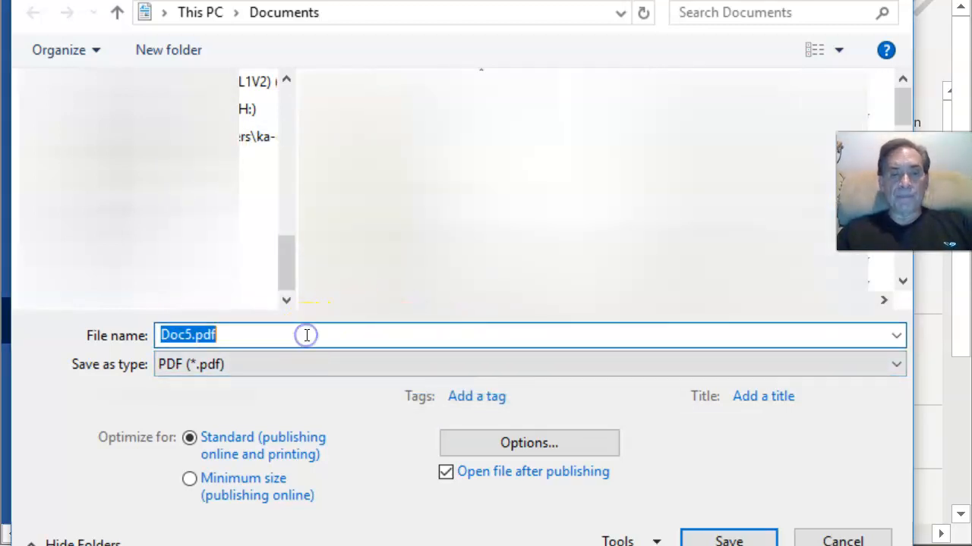
Save the encrypted PDF to the Desktop as 'birthcertificate' and return to the document view
type("birthcertificate")
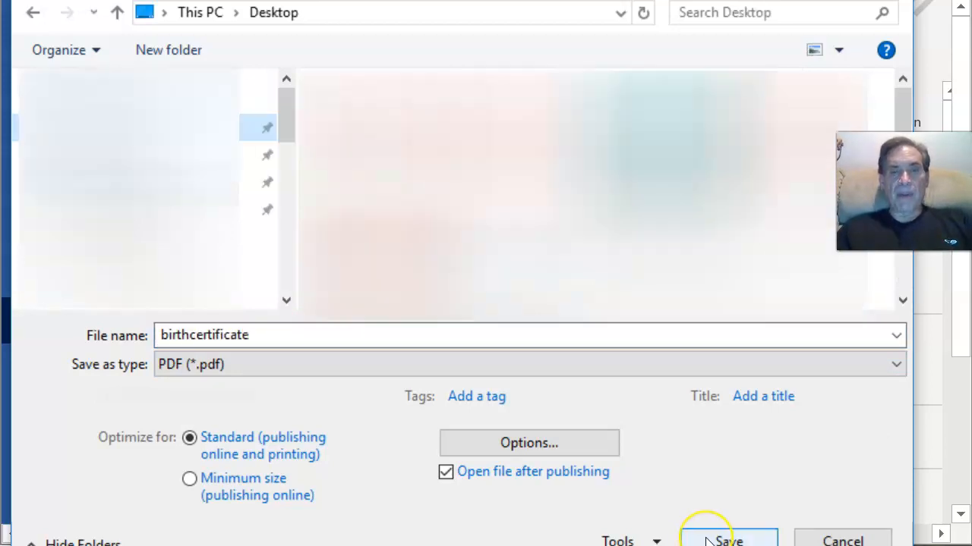
left_click(725, 542)
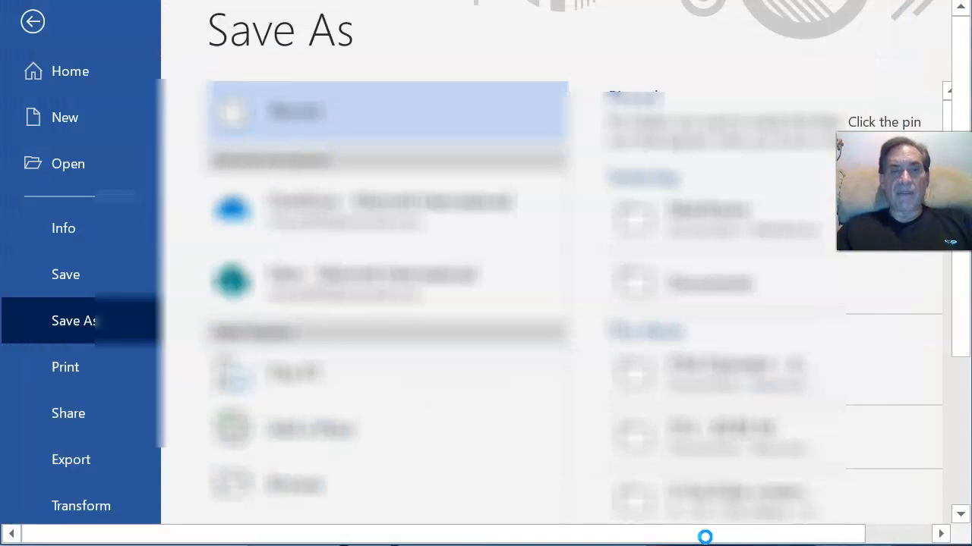
left_click(30, 24)
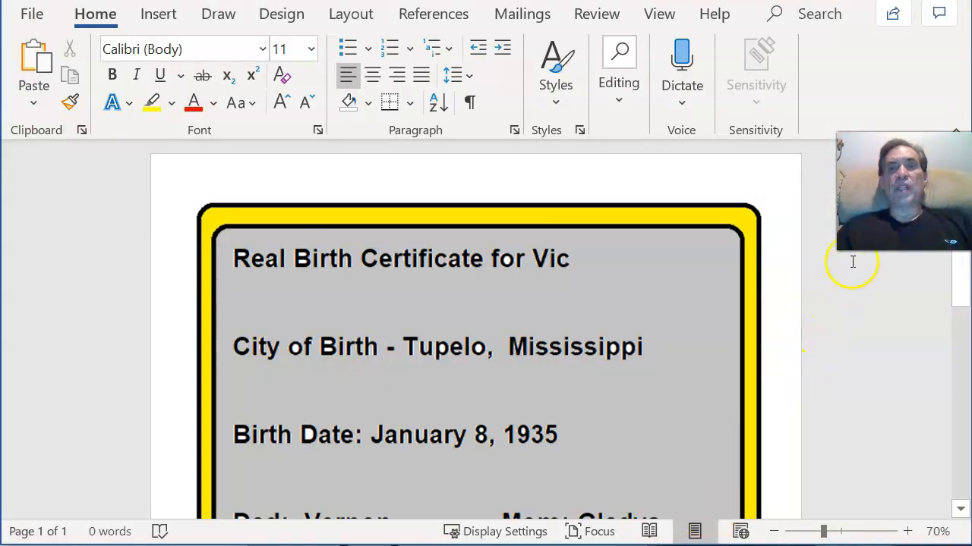
mouse_move(816, 47)
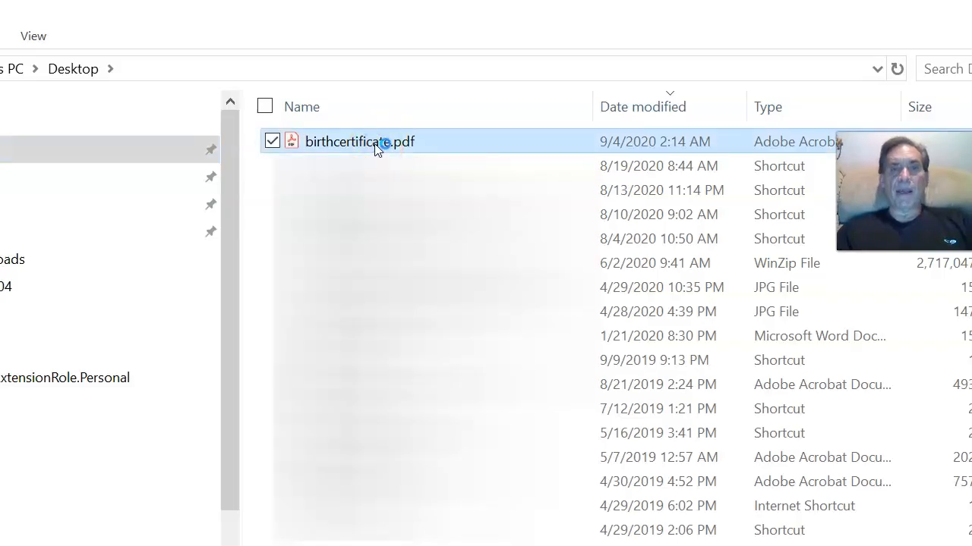
Open birthcertificate.pdf in Acrobat Reader, entering the password correctly after one rejected attempt, and view the certificate
double_click(358, 141)
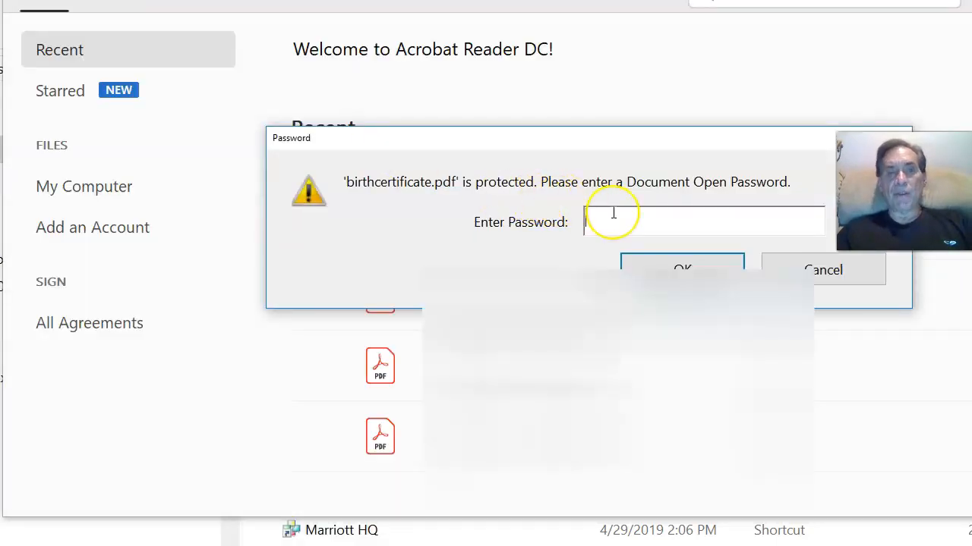
type("***")
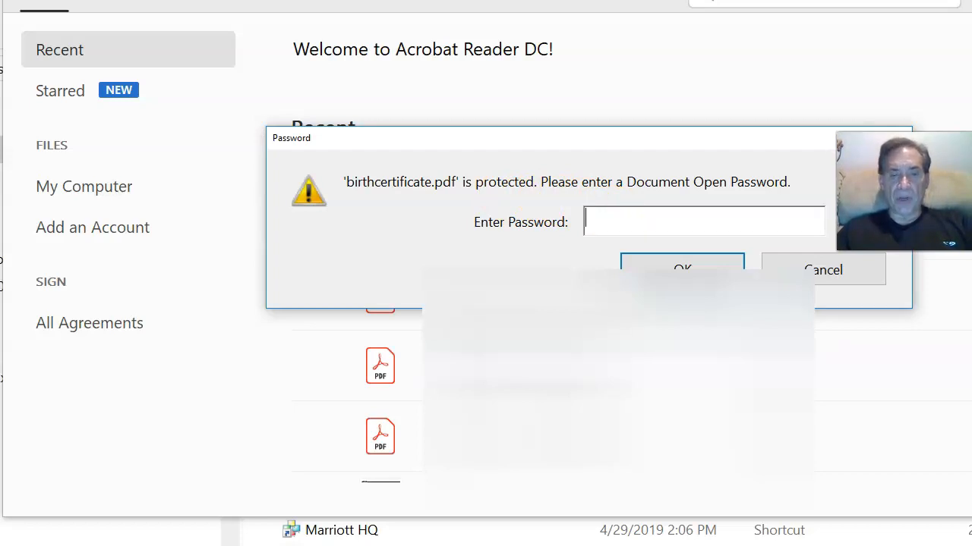
left_click(683, 270)
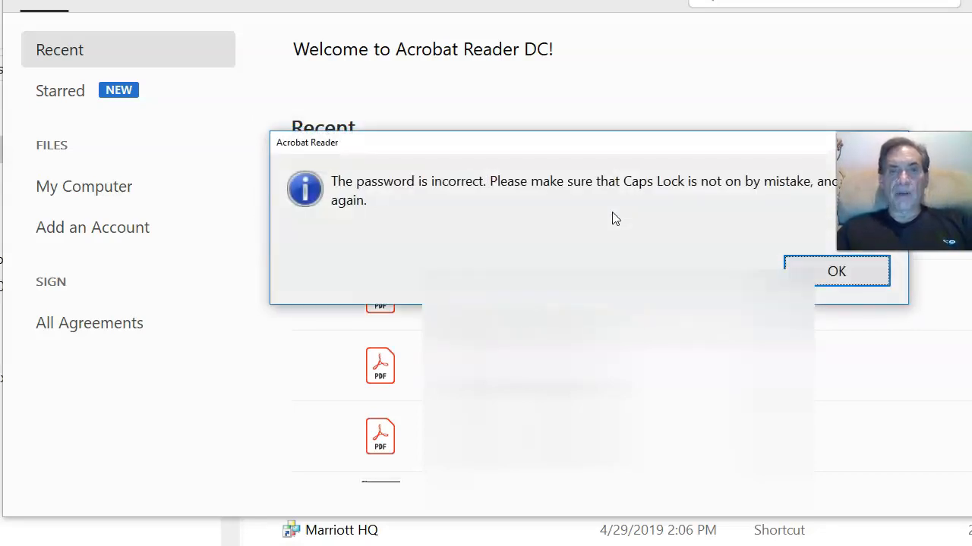
left_click(837, 270)
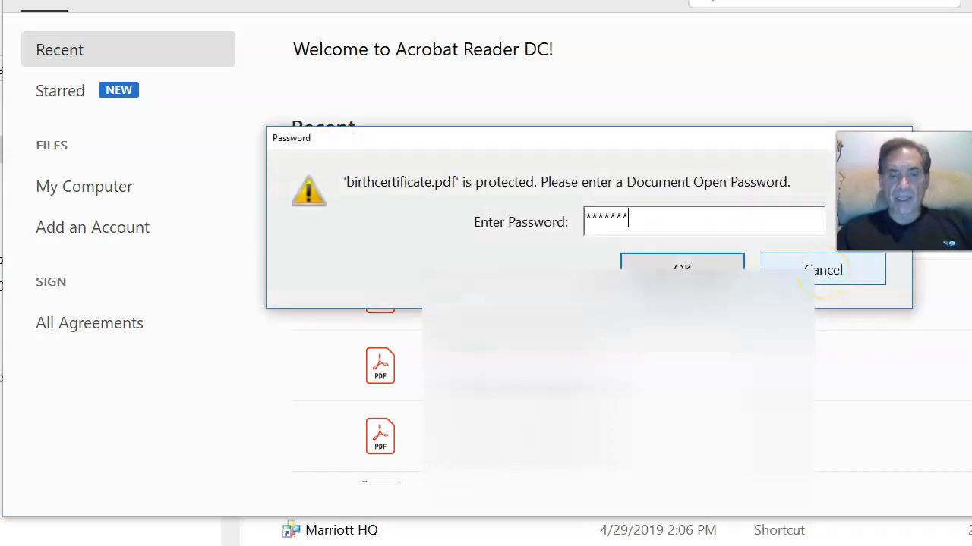
left_click(681, 269)
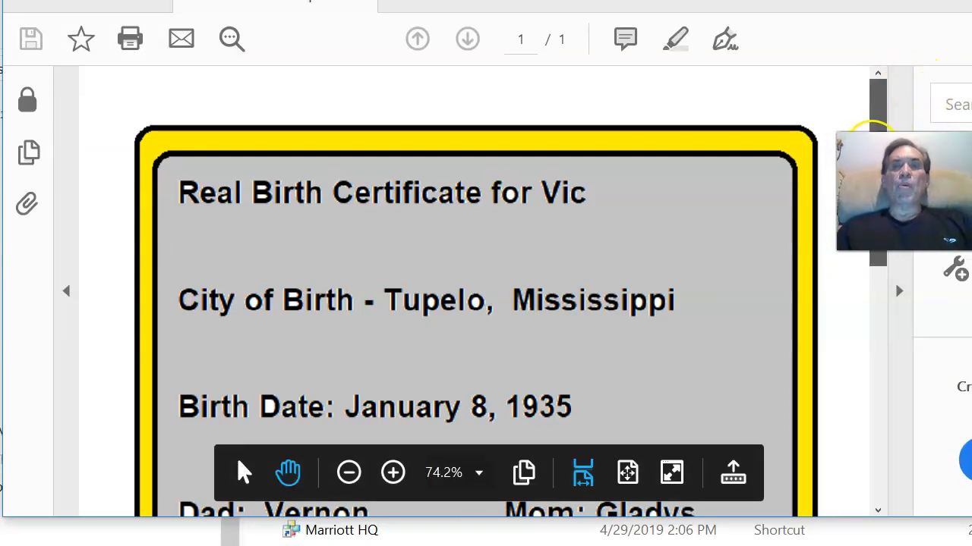
scroll("down", 3)
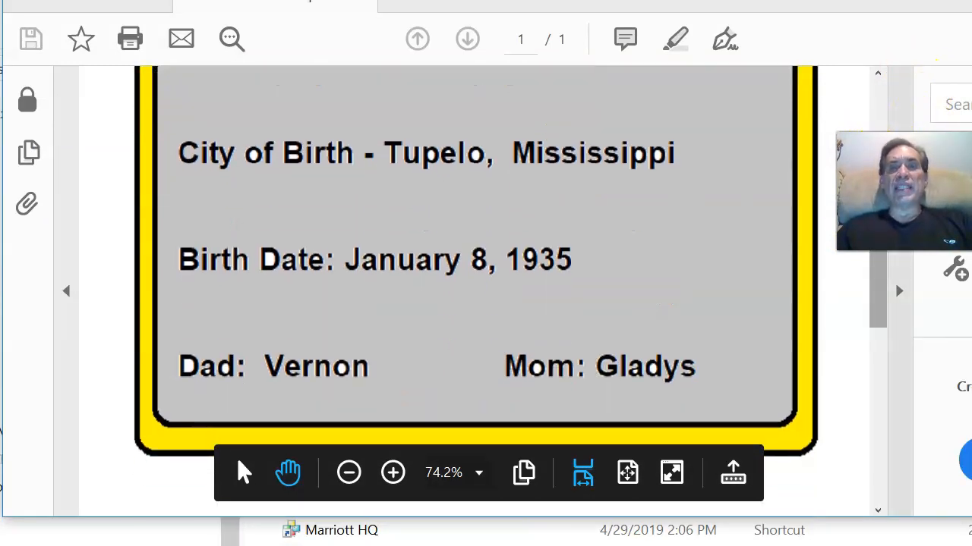